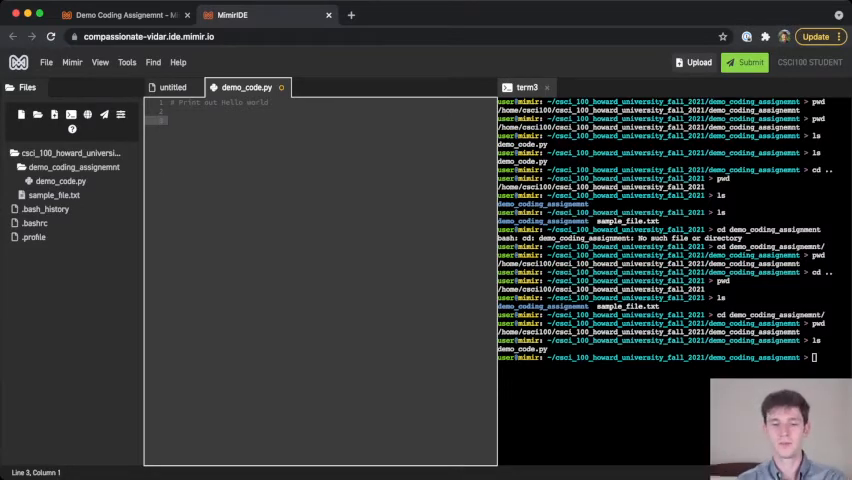
Write print('Hello World!') on line 3 of demo_code.py beneath the comment.
text(print)
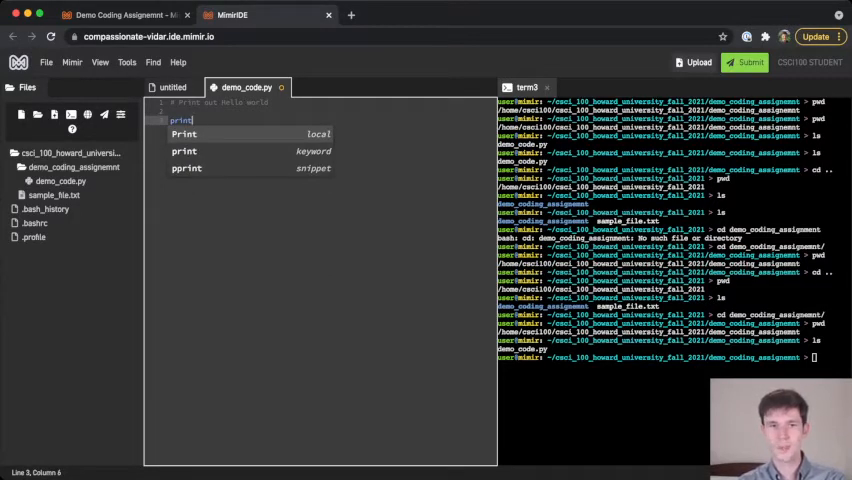
text(())
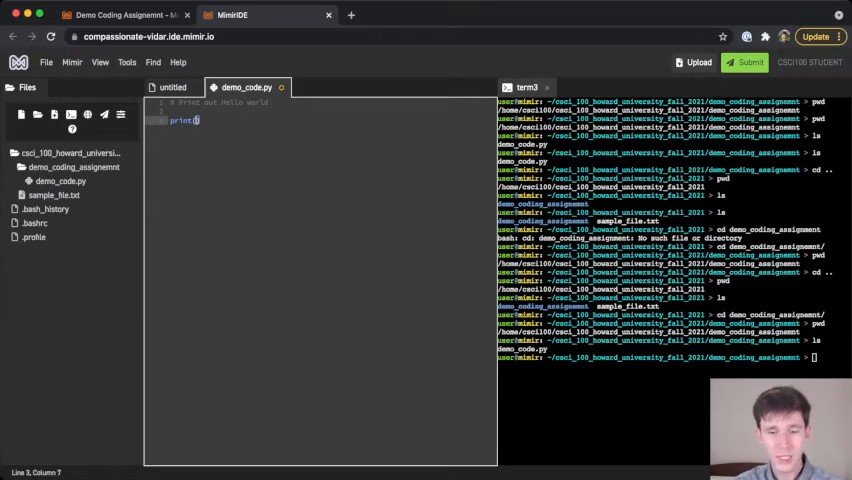
text(")
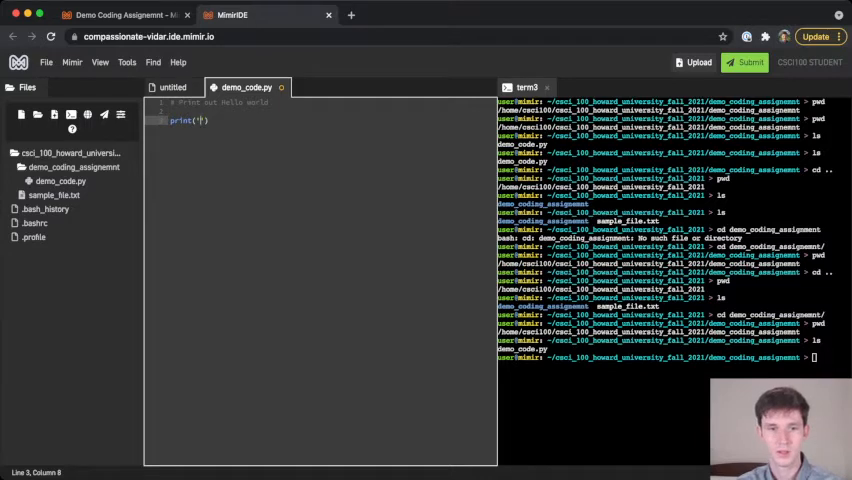
text(Hello World!)
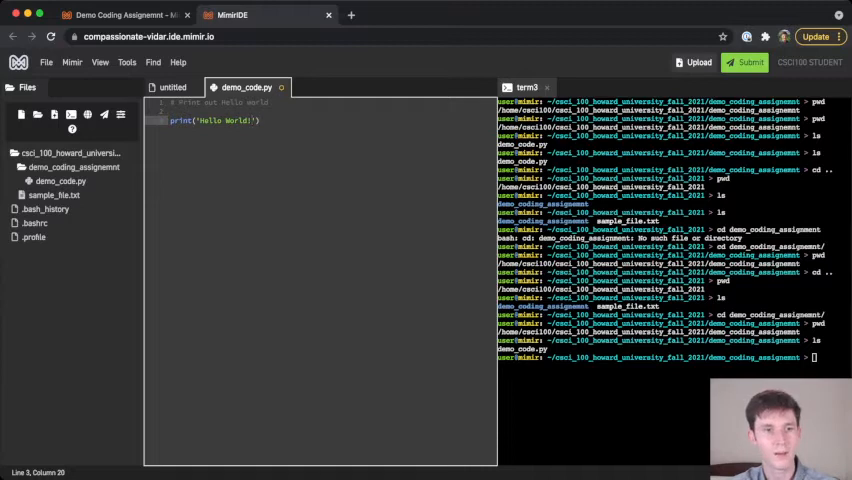
Save demo_code.py and clear the terminal to a fresh prompt.
click(46, 62)
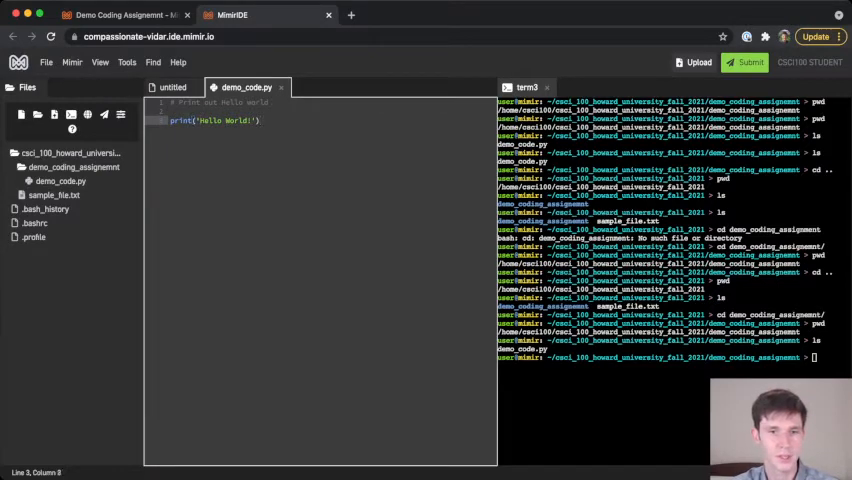
drag(200, 120, 253, 120)
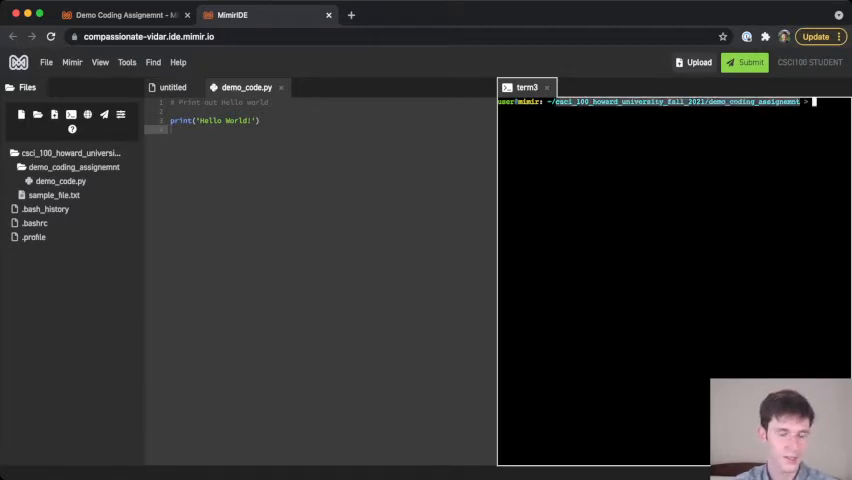
Run pwd and ls in the terminal to confirm demo_code.py is in the folder.
click(59, 181)
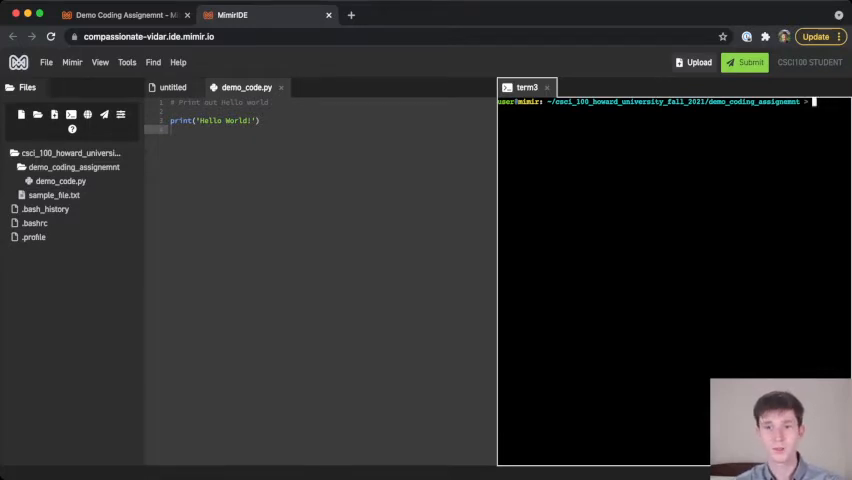
text(pwd)
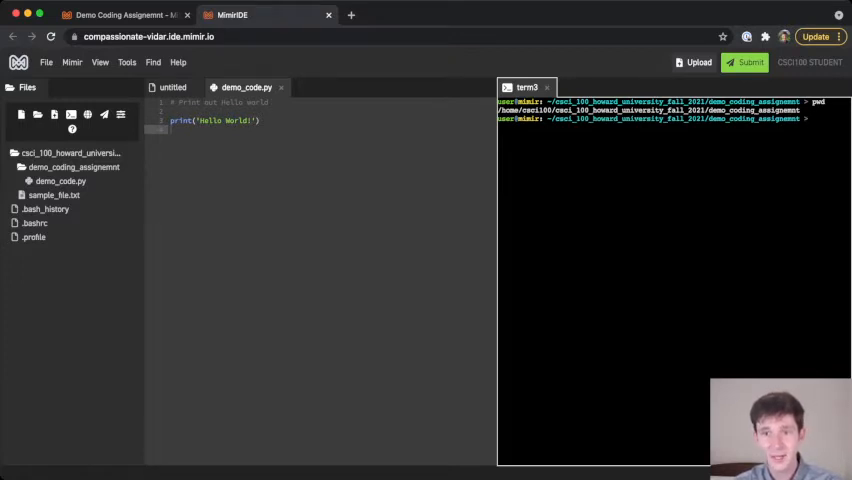
text(ls)
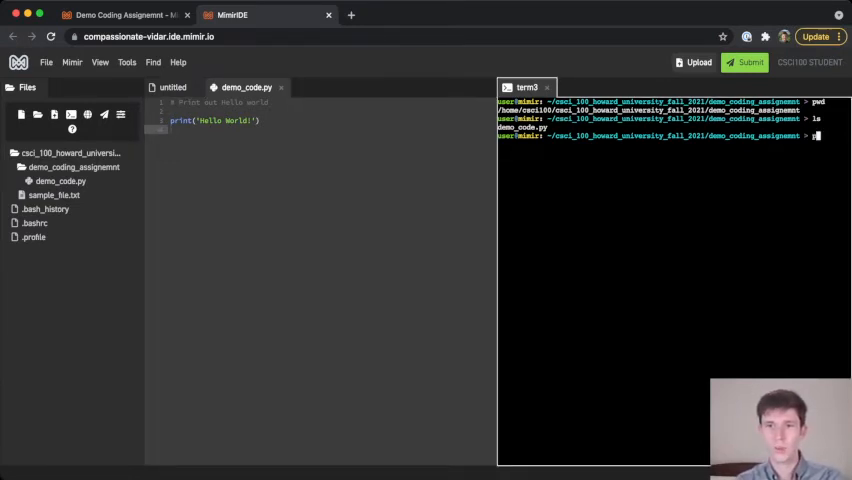
text(python3)
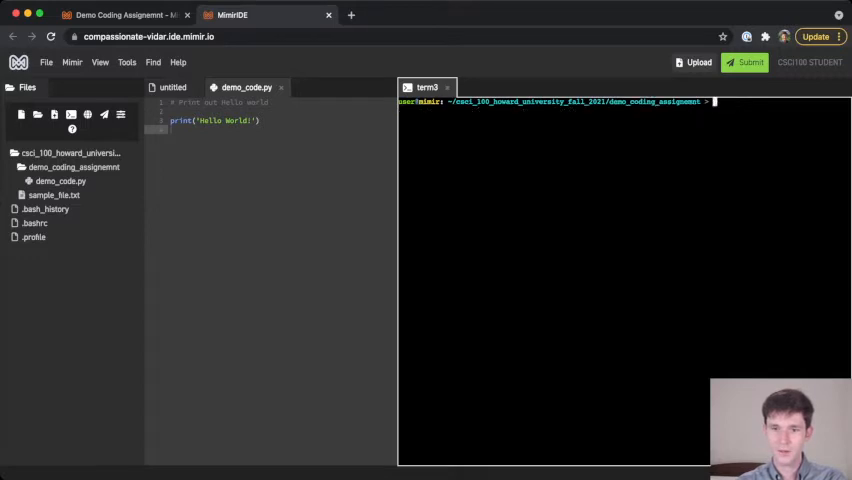
Run python3 demo_code.py in the terminal, printing Hello World!
text(python3)
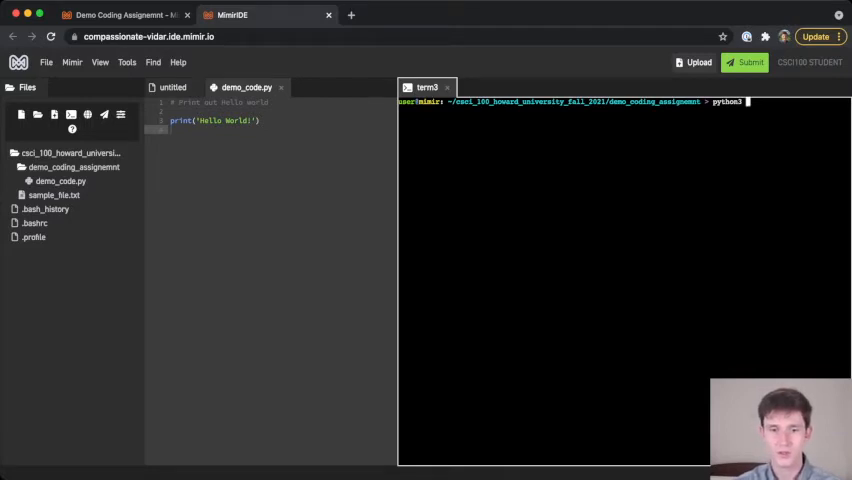
text(demo)
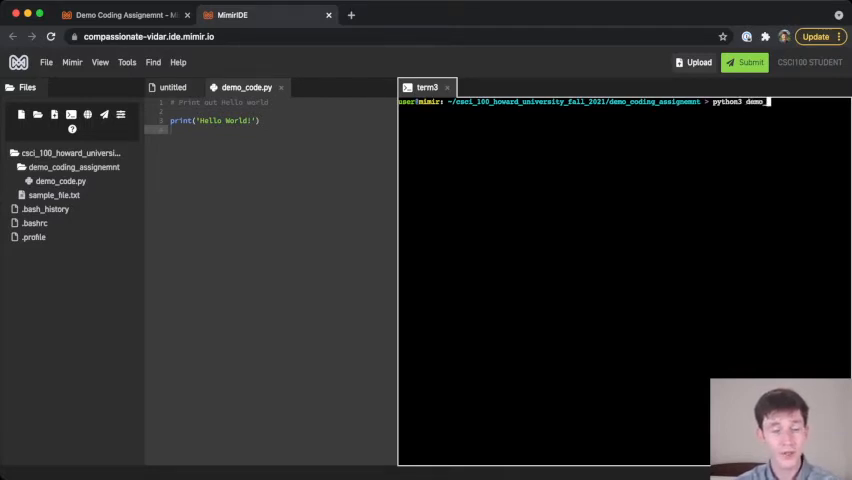
text(_code.py)
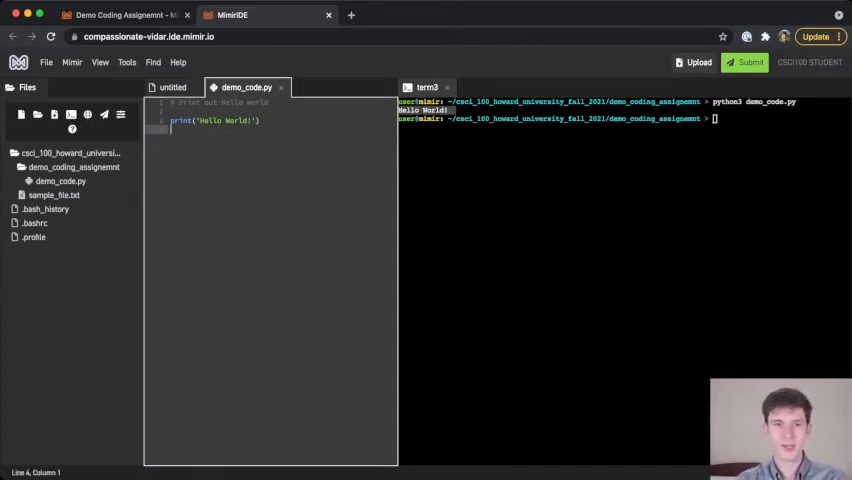
Add print("My name is Computer!") as line 4 of demo_code.py.
text(pri)
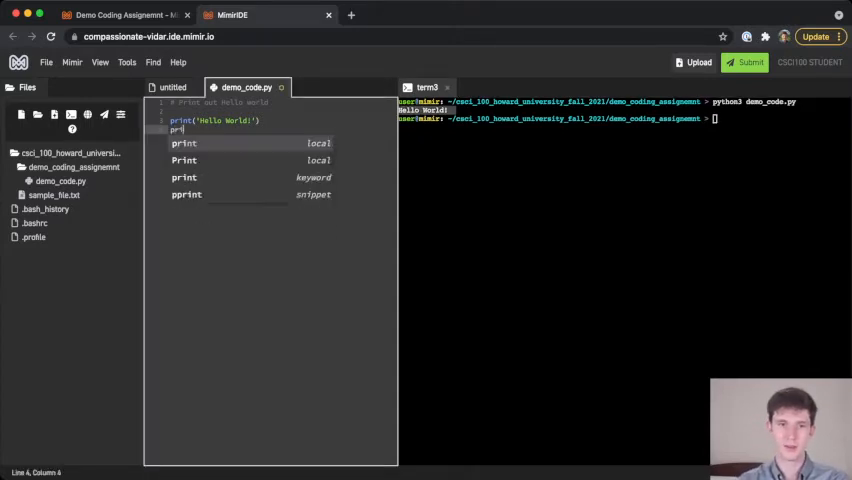
text("My name is"))
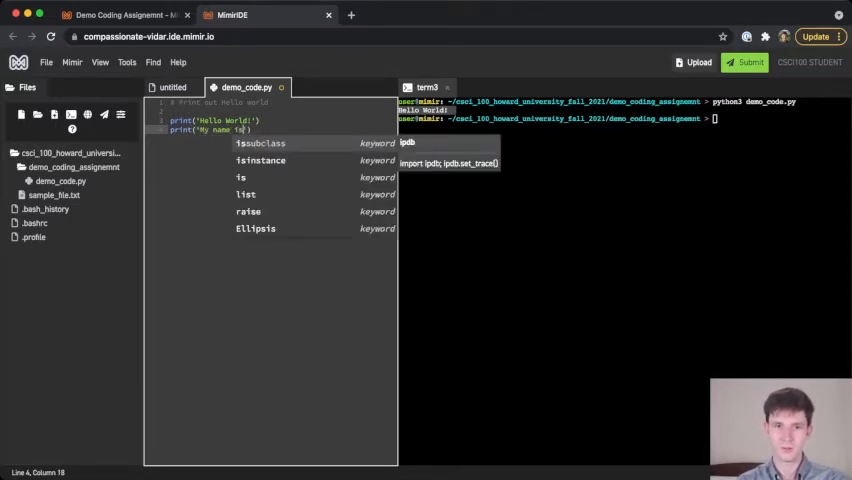
text(Computer!)
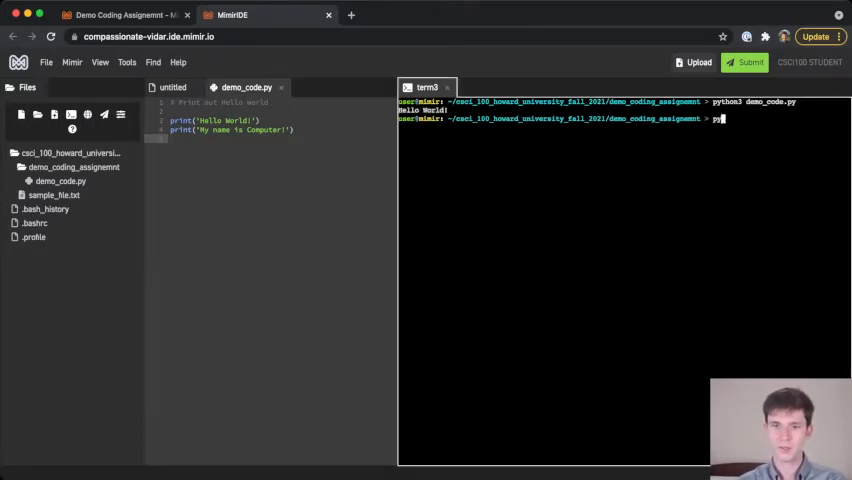
Rerun python3 demo_code.py, printing Hello World! and My name is Computer!
text(python3 demo_code.py)
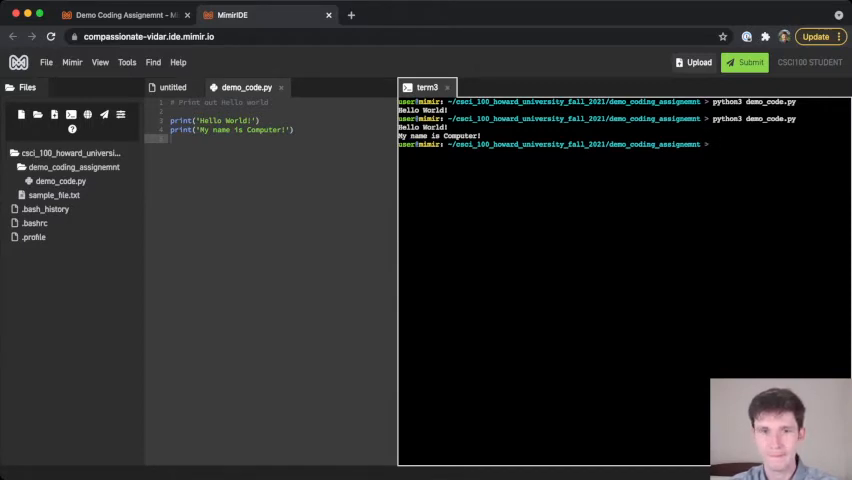
Check the assignment in Mimir Classroom, then return to the IDE for the reminder comment.
click(295, 129)
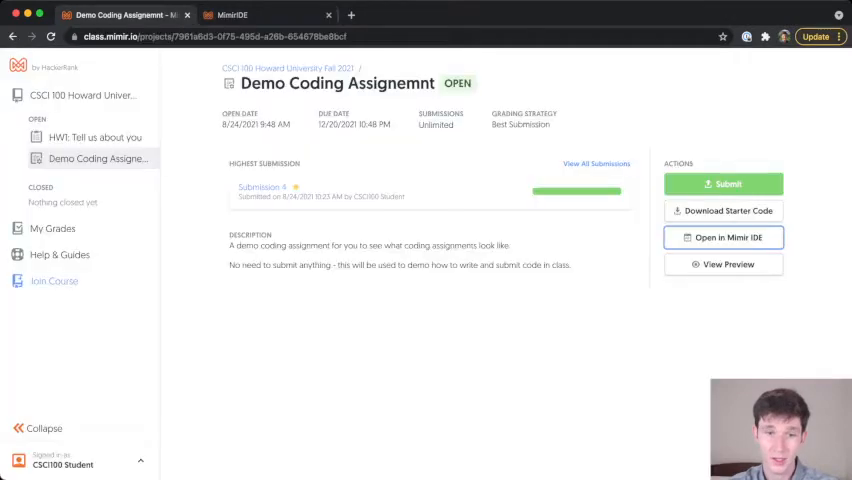
click(723, 237)
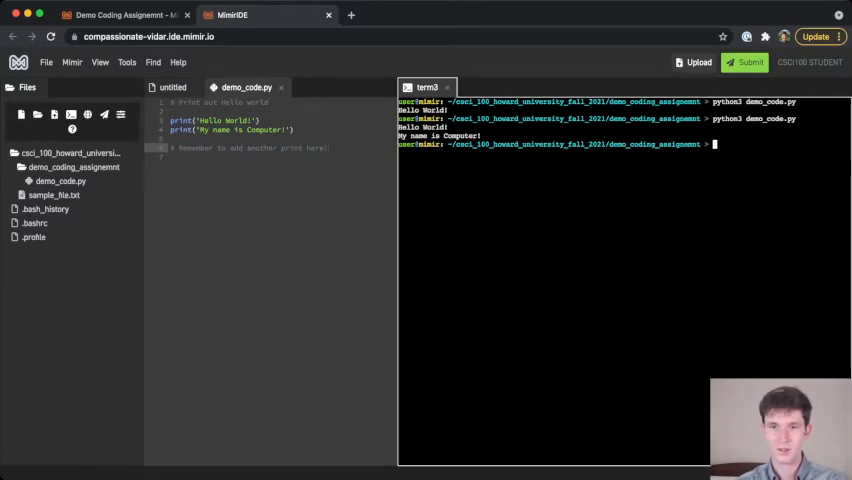
Run python3 demo_code.py again, check the Classroom assignment, then return and submit.
text(python3 demo_code.py)
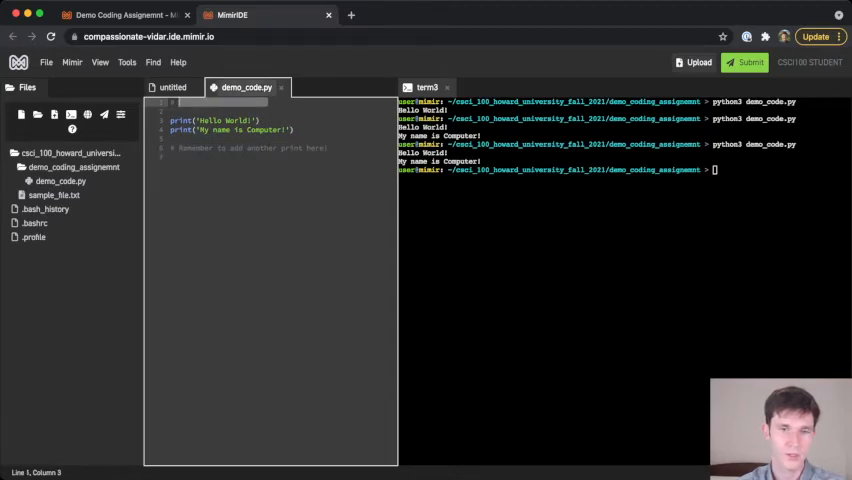
click(120, 15)
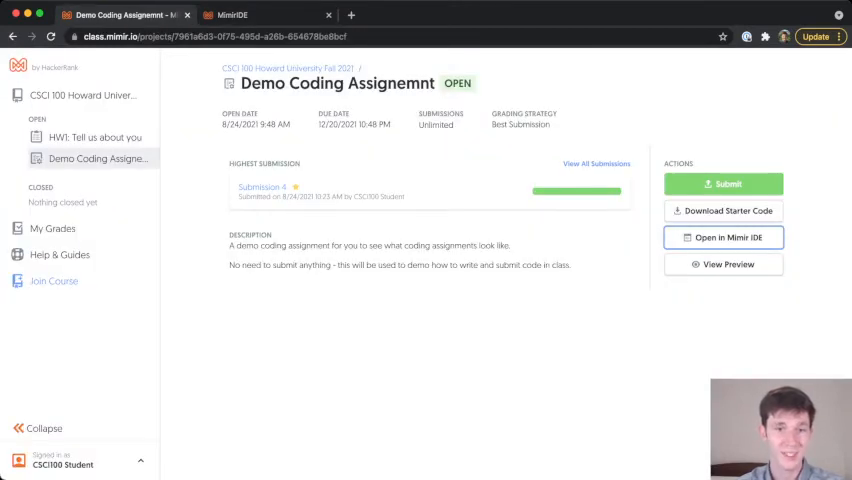
click(723, 237)
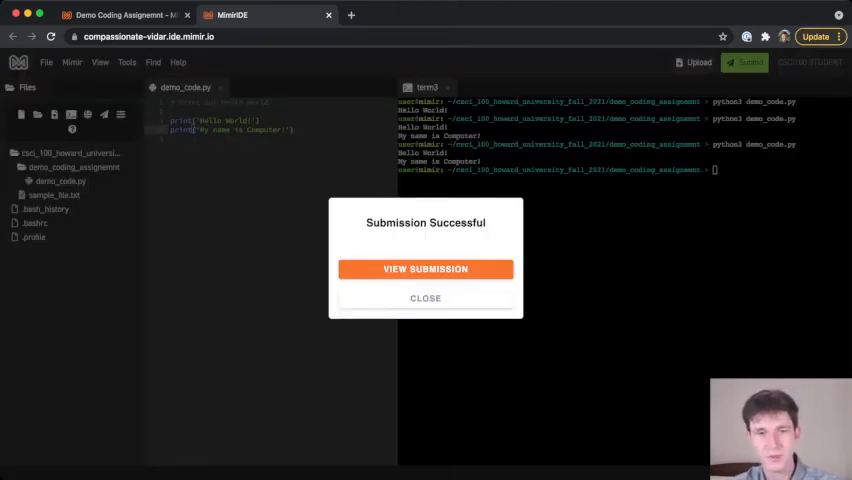
View the submission and inspect the failed Correct Output test's expected 'Hello world'.
click(425, 269)
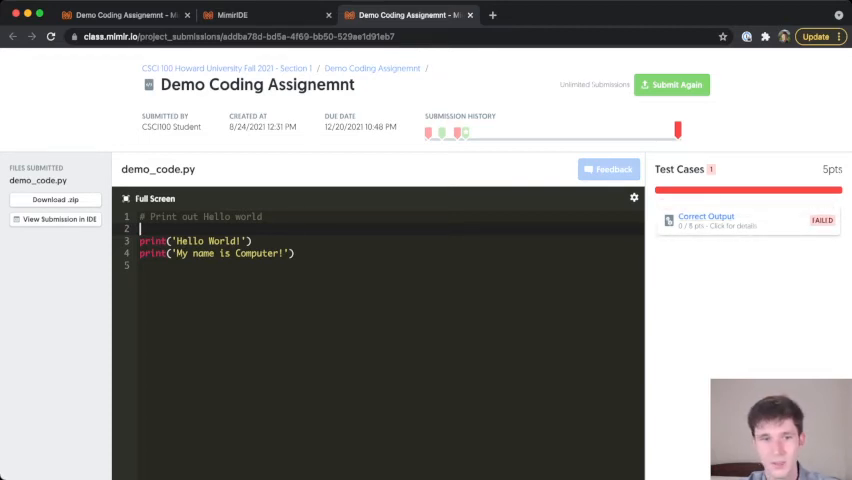
click(706, 220)
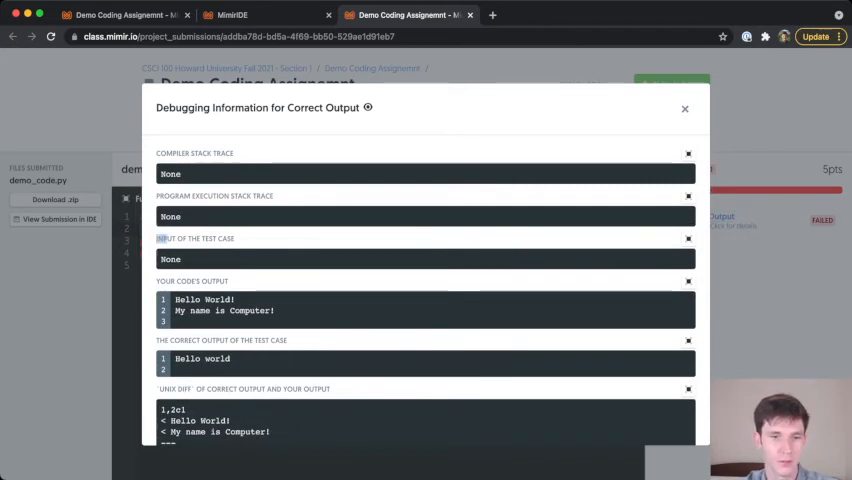
scroll(down, 3)
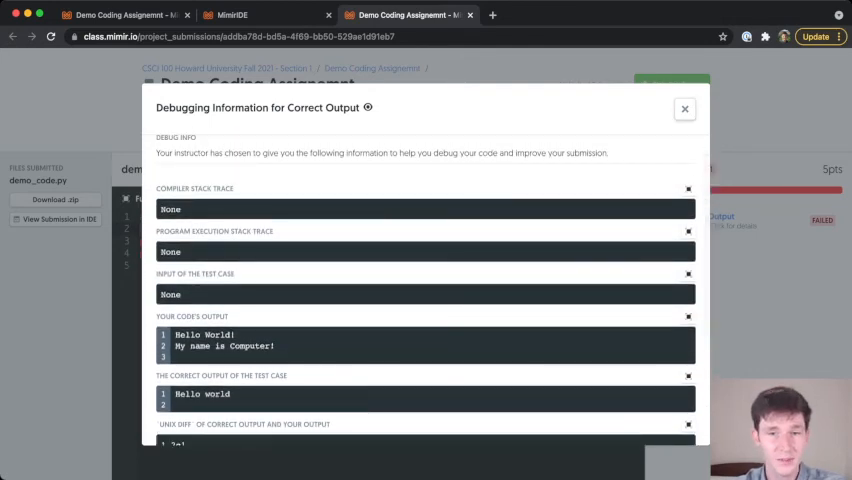
Trim demo_code.py to a single print('Hello world') line and save it.
click(684, 108)
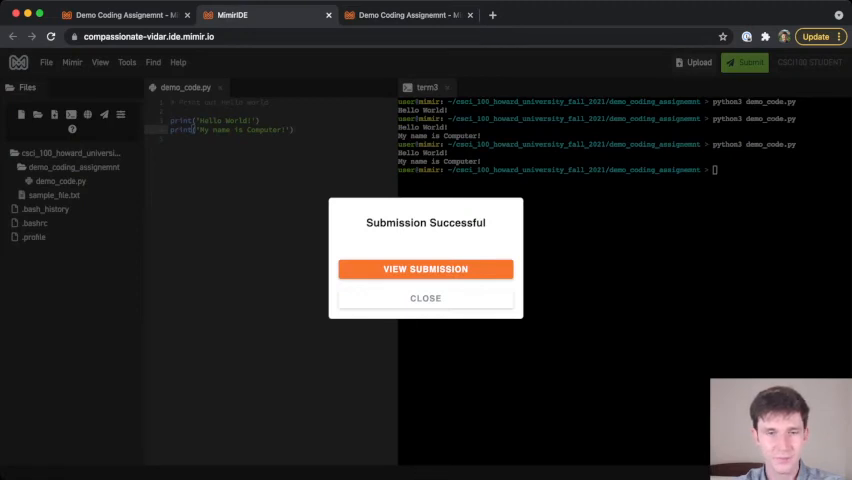
click(425, 298)
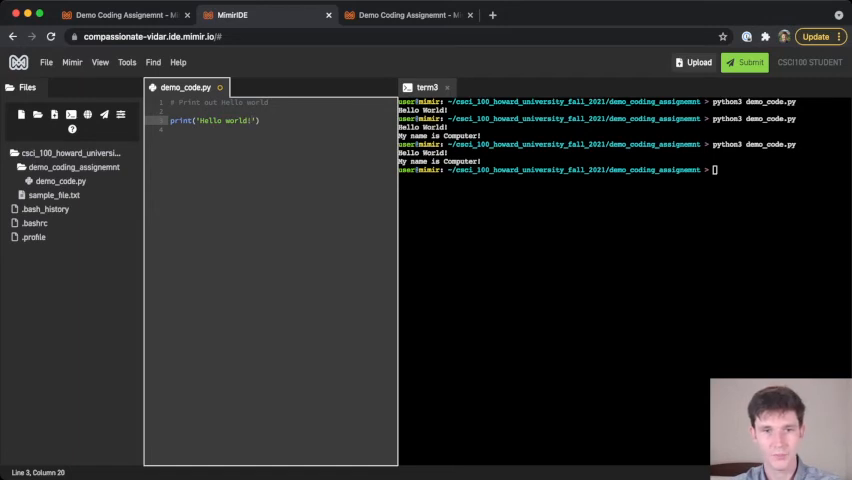
key(backspace)
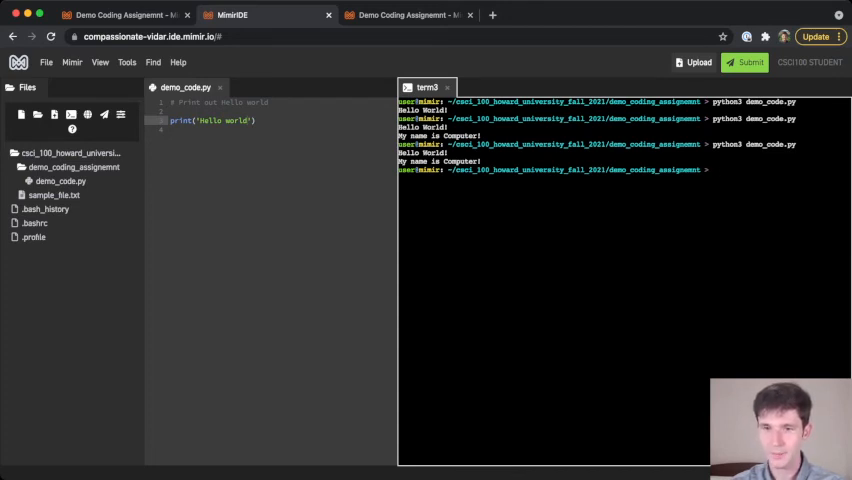
Run python3 demo_code.py to print Hello world, then resubmit the code for grading.
text(python3 demo_code.py)
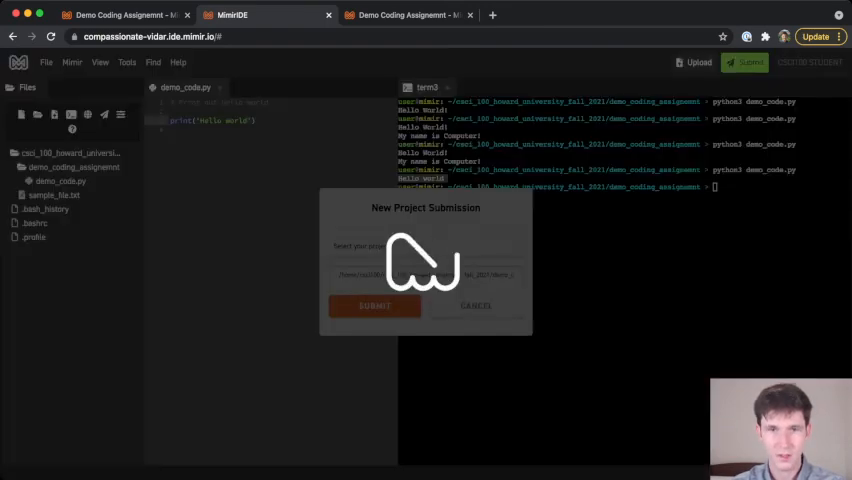
click(375, 306)
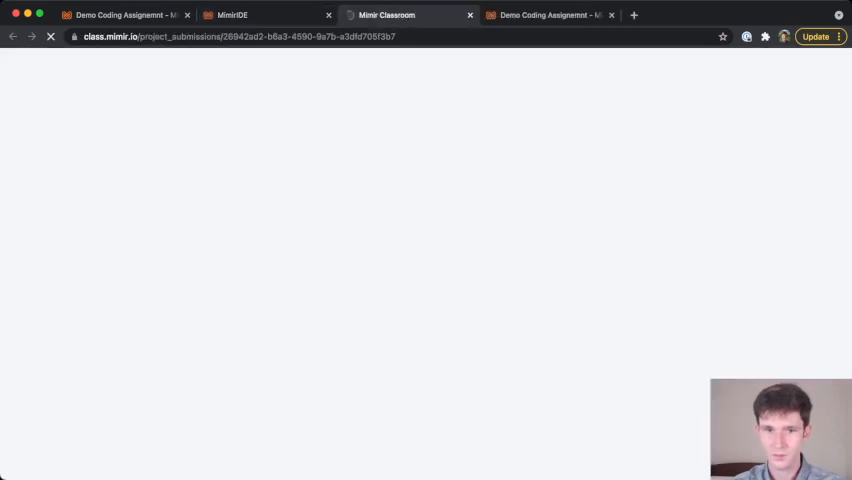